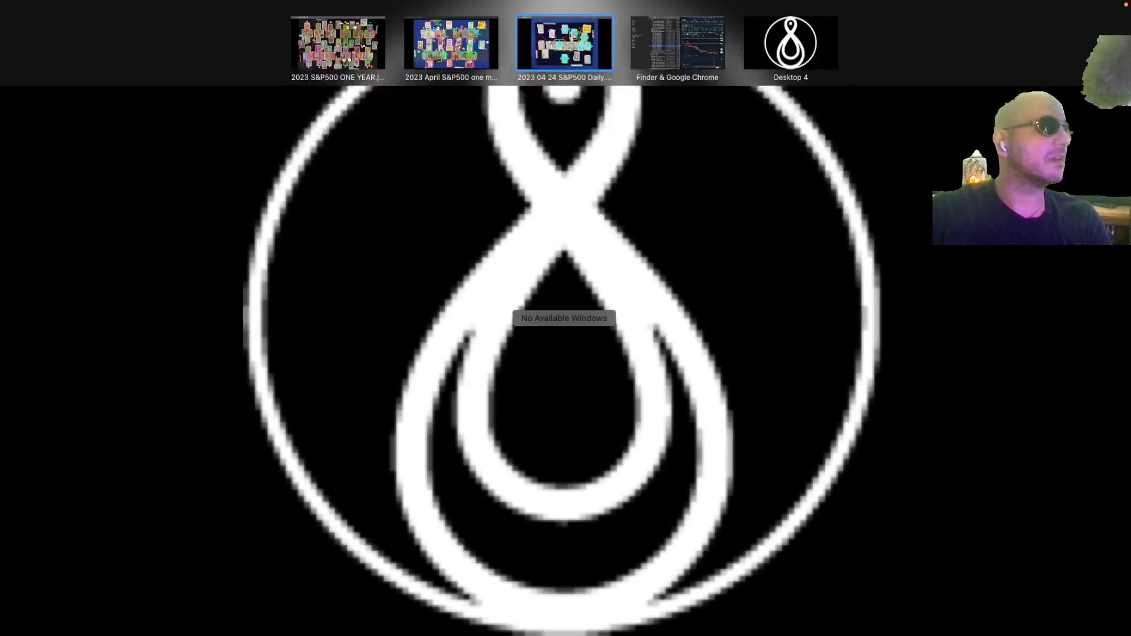
Switch to the Finder & Chrome space and bring the support page's charity donation listings into view
left_click(452, 44)
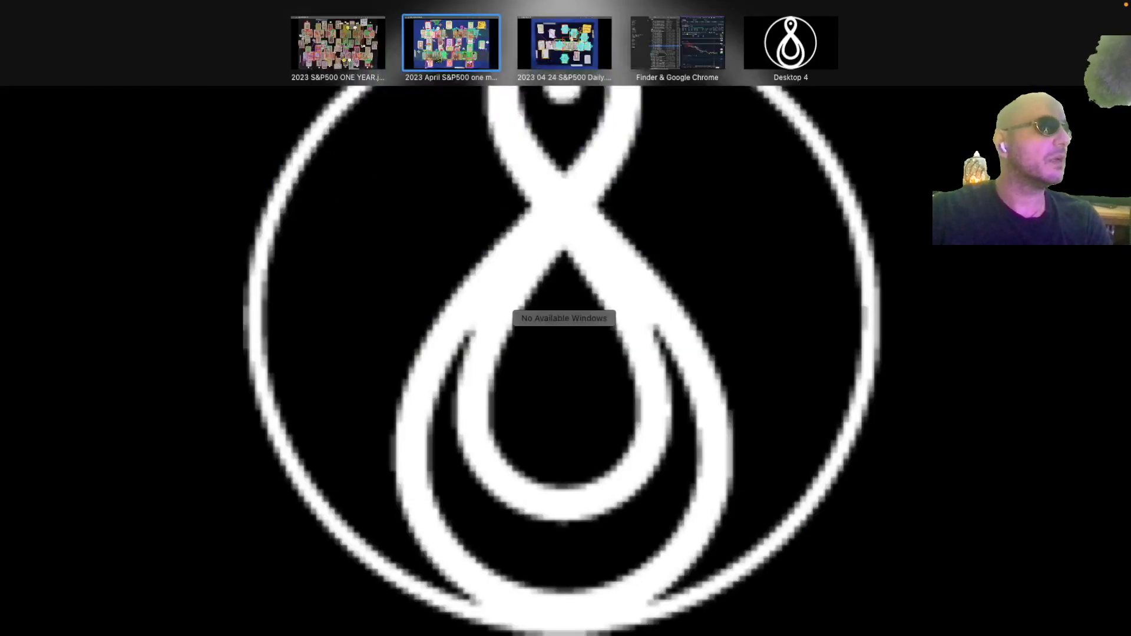
left_click(565, 44)
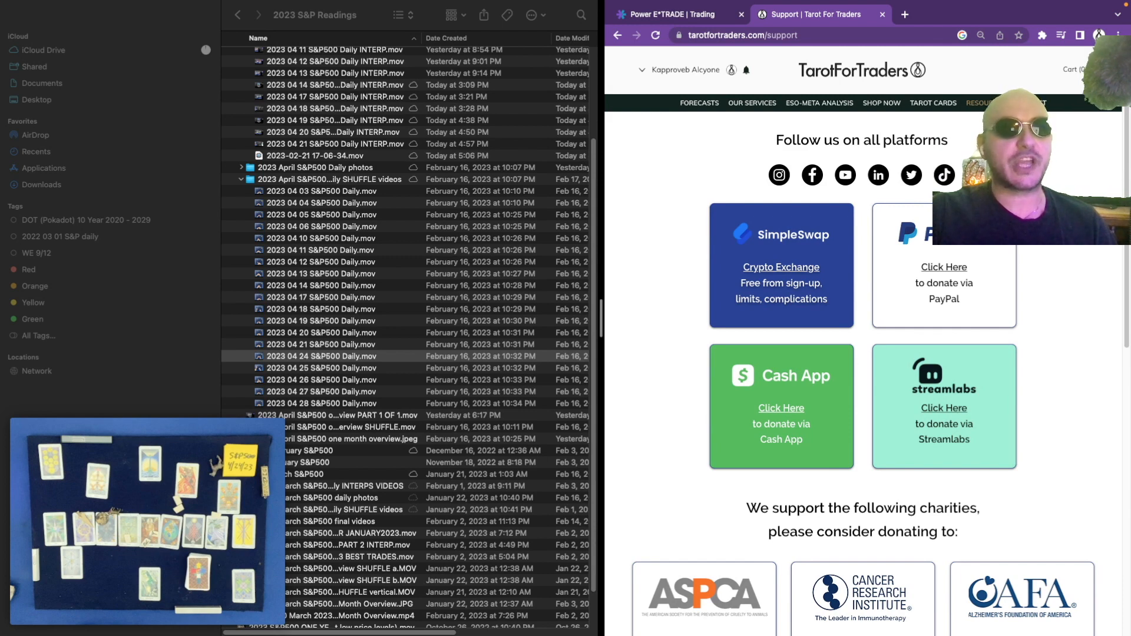
scroll("down", 3)
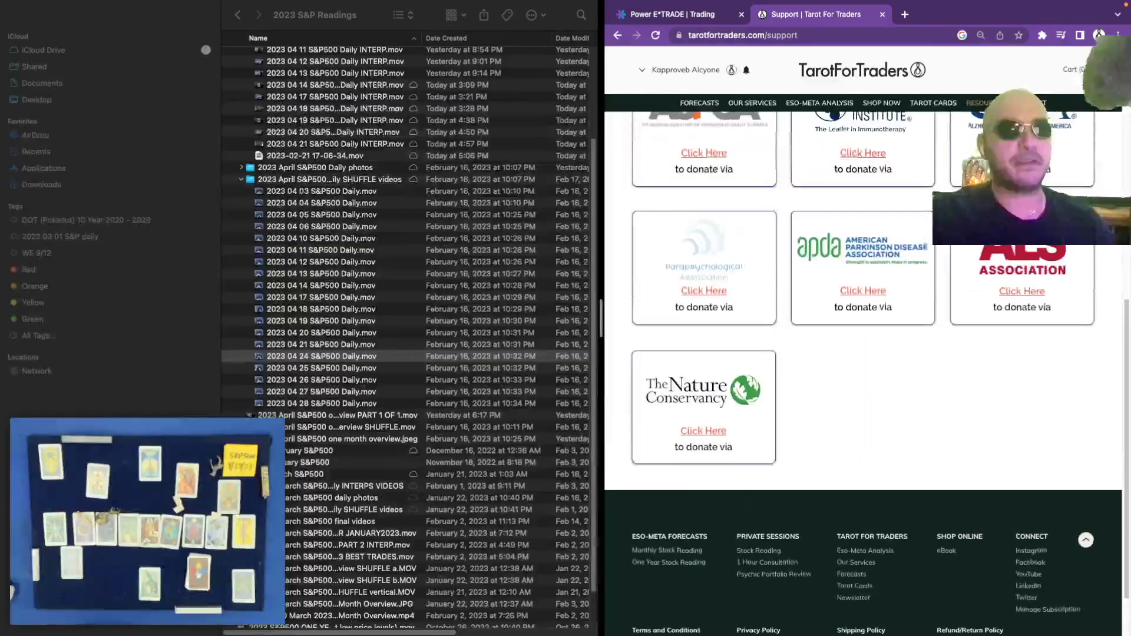